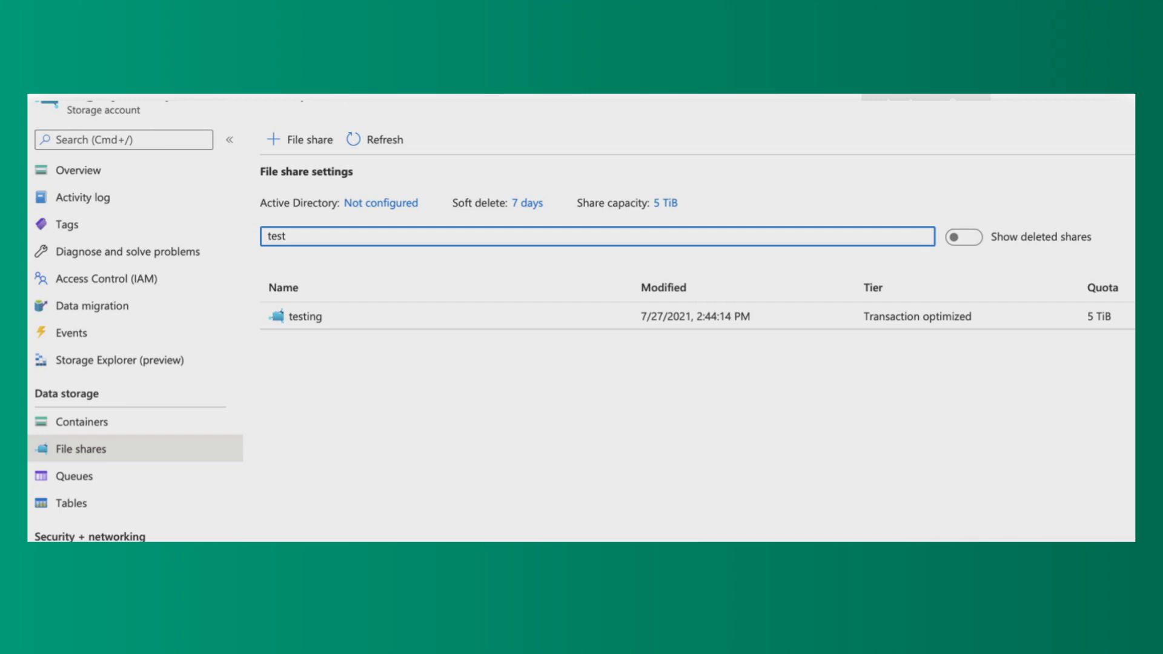
# - Open the 'testing' file share and show its Connect pane with the Windows PowerShell mount script
pyautogui.click(304, 316)
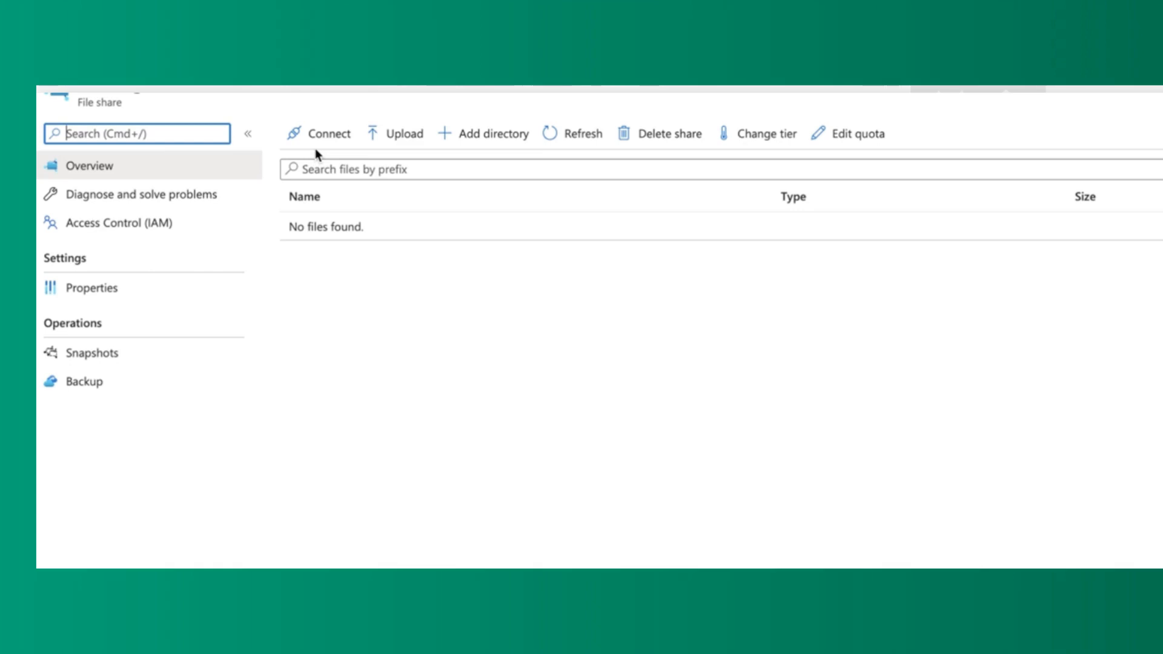
pyautogui.click(327, 133)
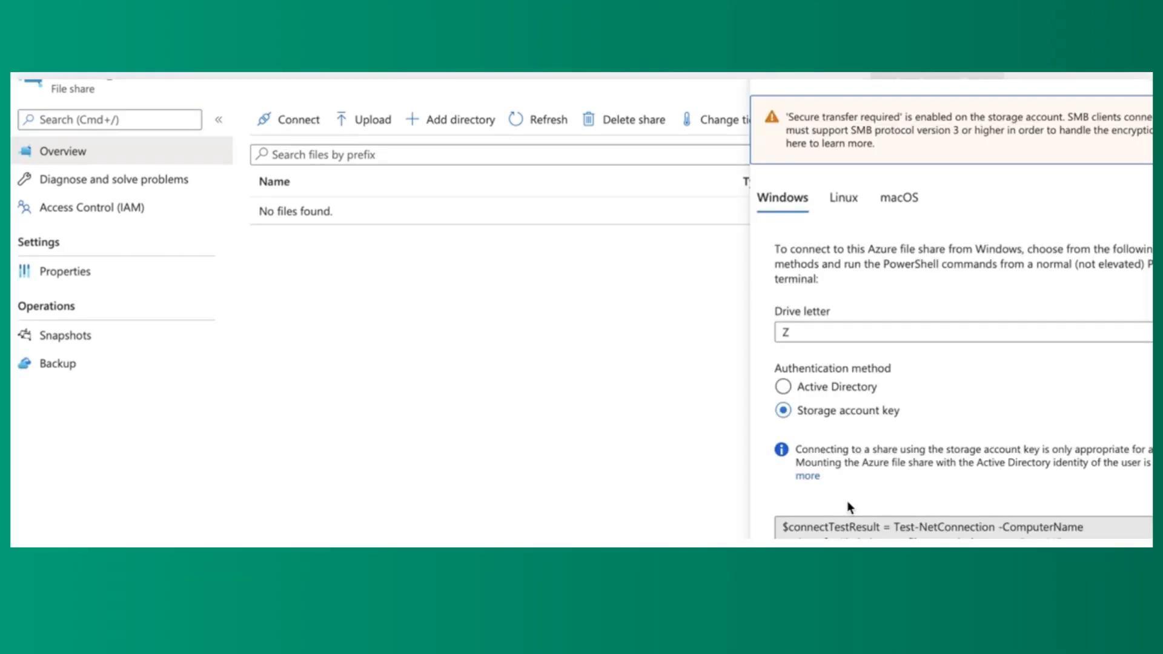